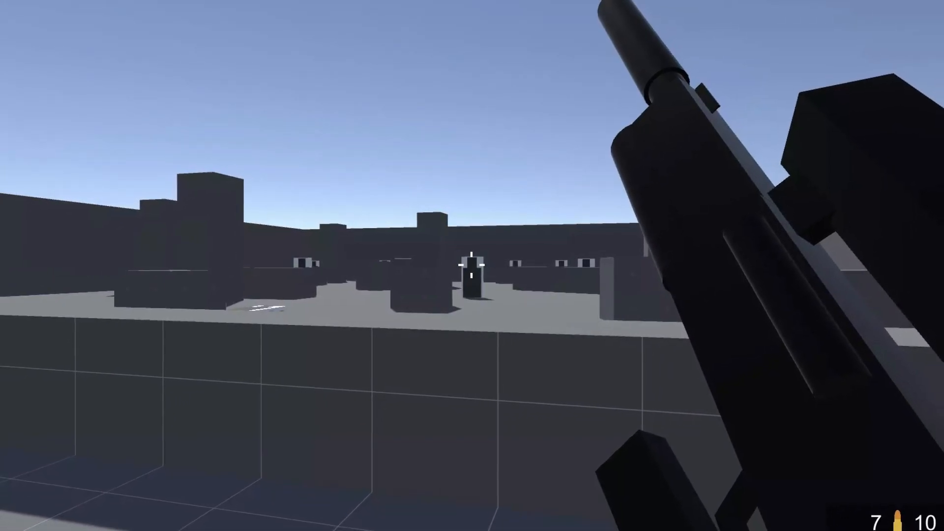
mouse_move(472, 266)
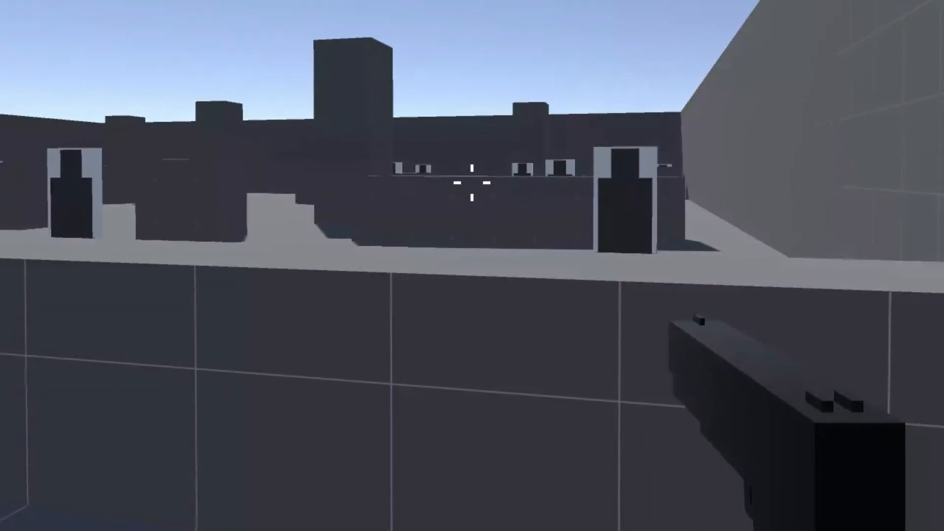
mouse_move(472, 198)
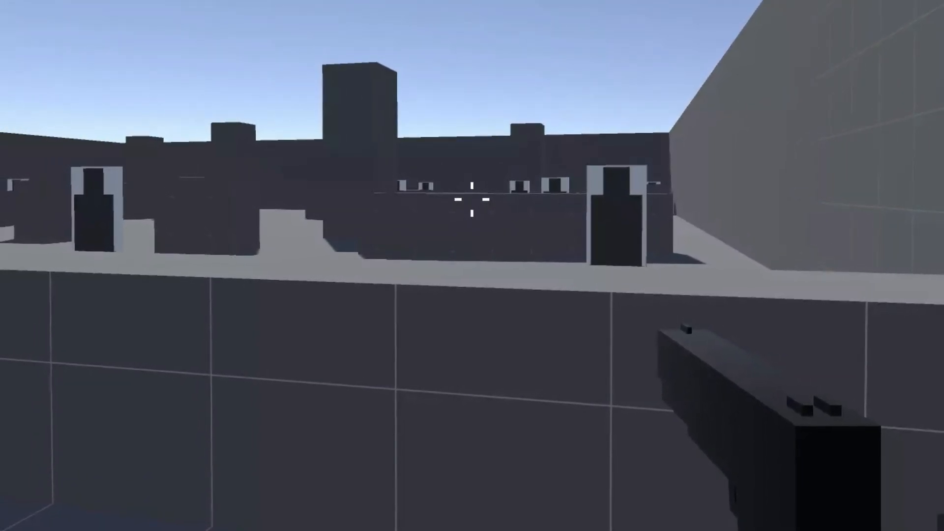
mouse_move(472, 222)
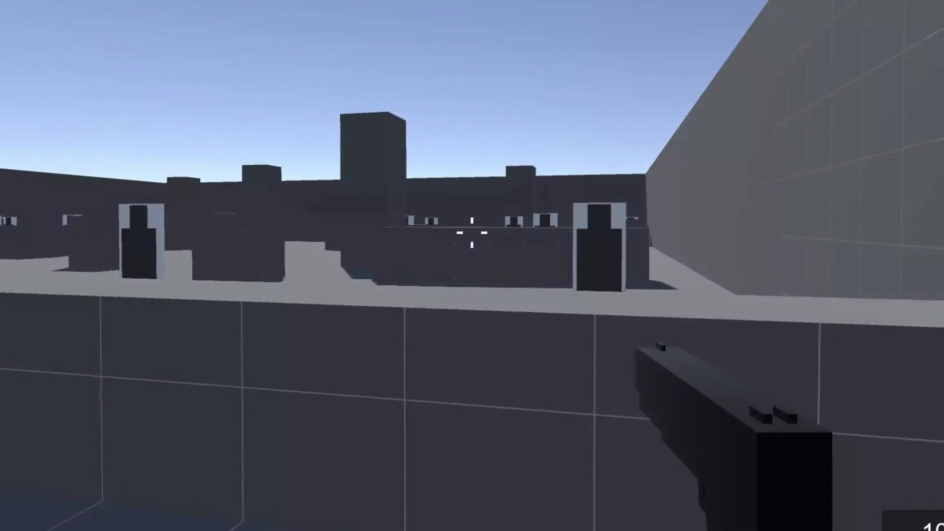
mouse_move(472, 241)
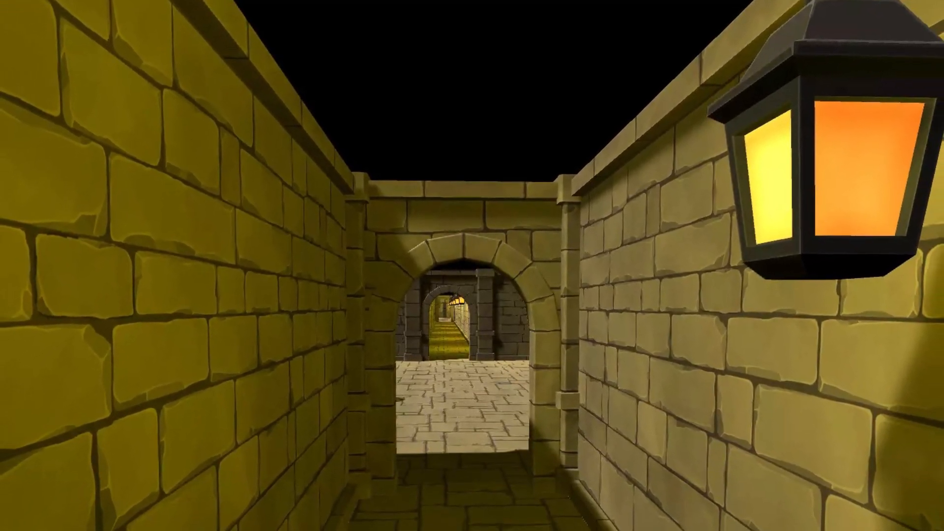
Walk forward through the lantern-lit stone corridor toward the row of arches.
key(w)
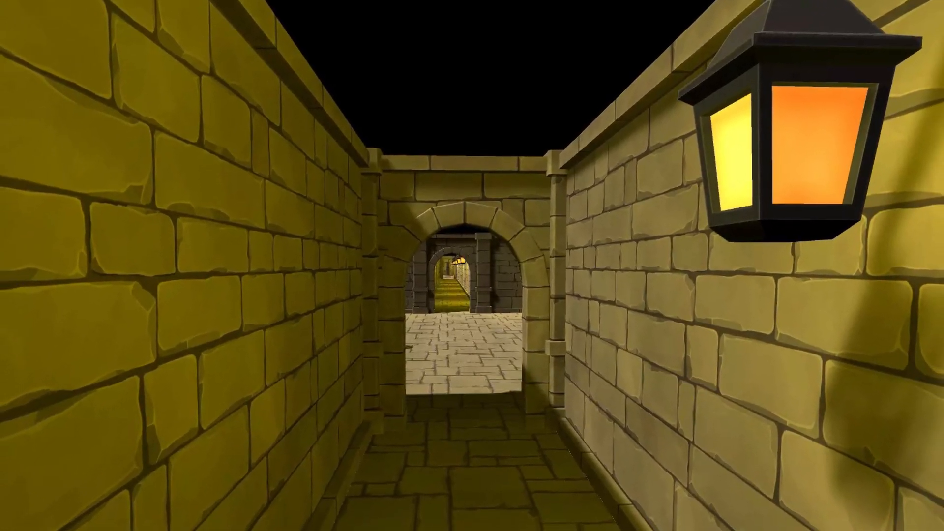
key(w)
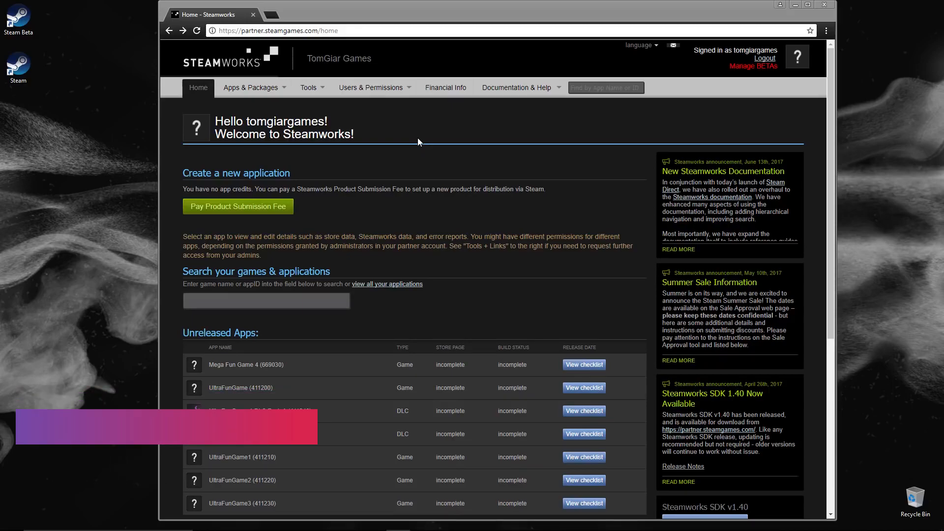
Open UltraFunGame2 (411220) and review its store presence and Your Game Build checklists.
click(242, 480)
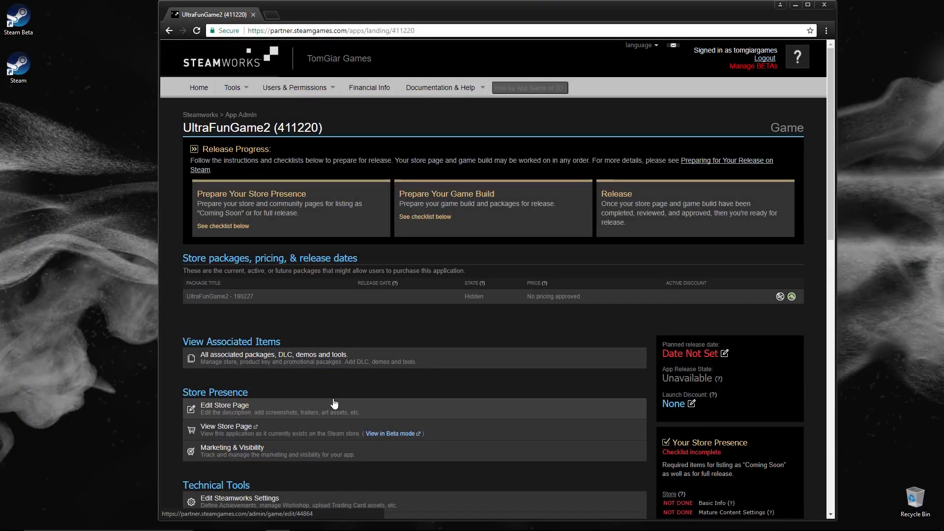
mouse_move(237, 184)
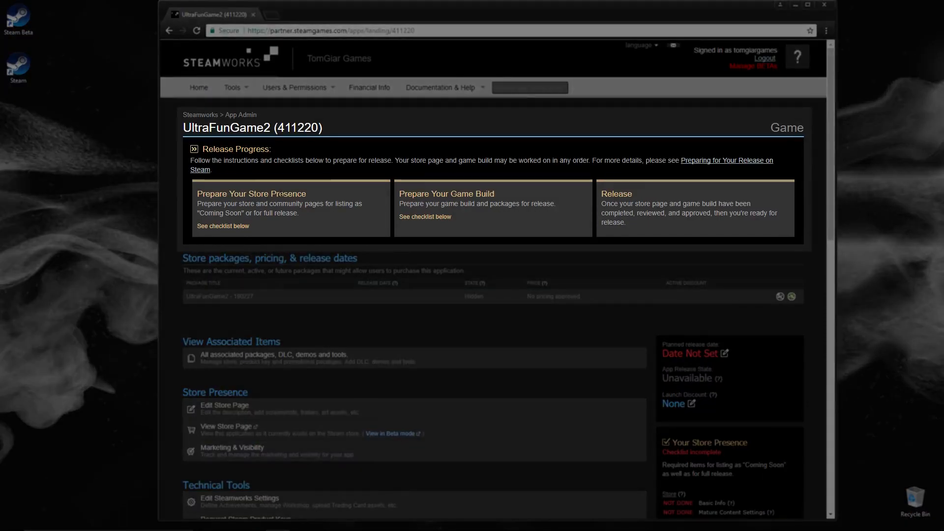
mouse_move(595, 195)
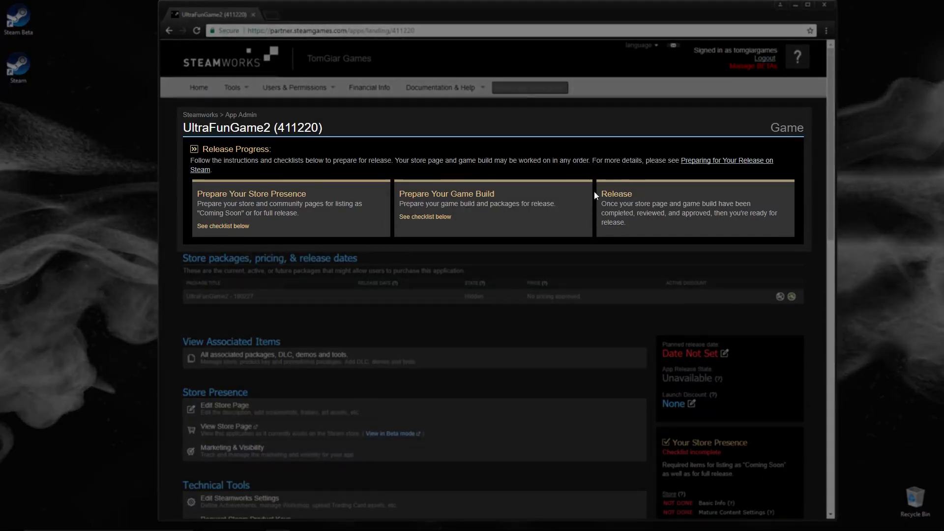
mouse_move(460, 202)
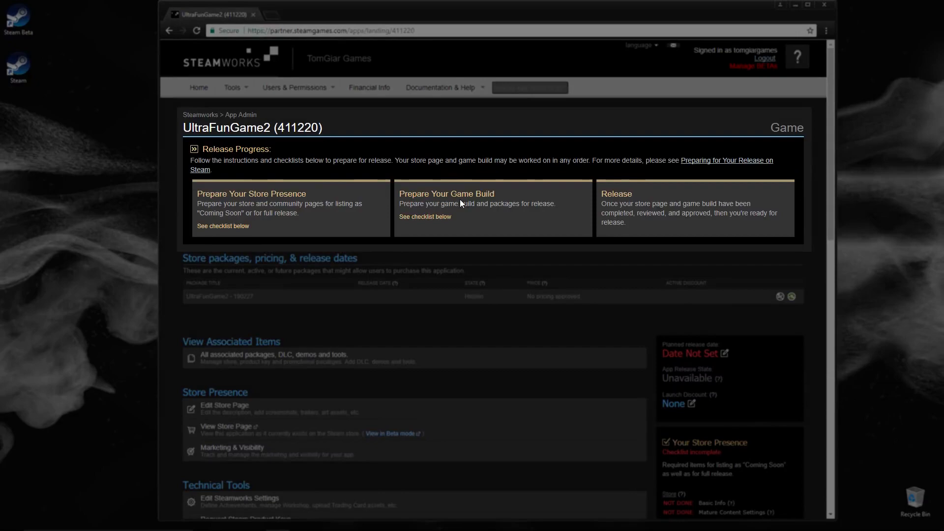
mouse_move(774, 258)
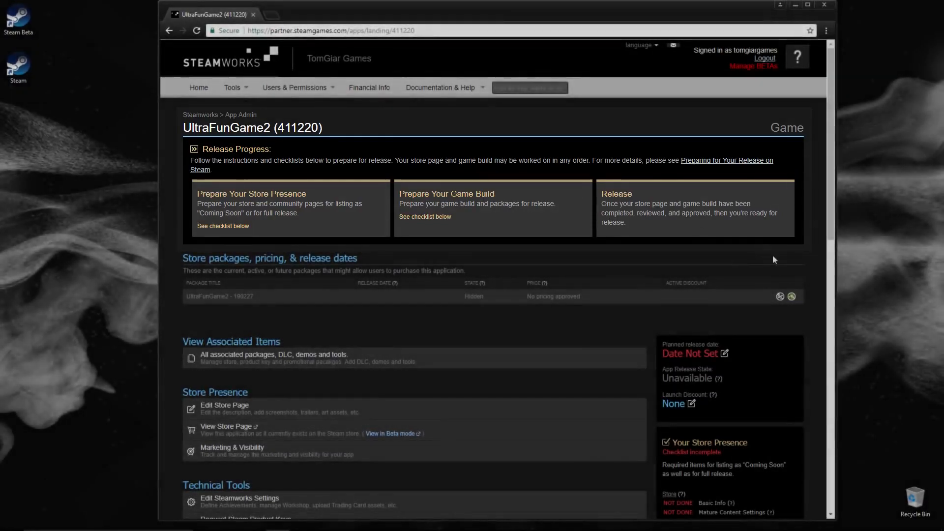
scroll(down, 3)
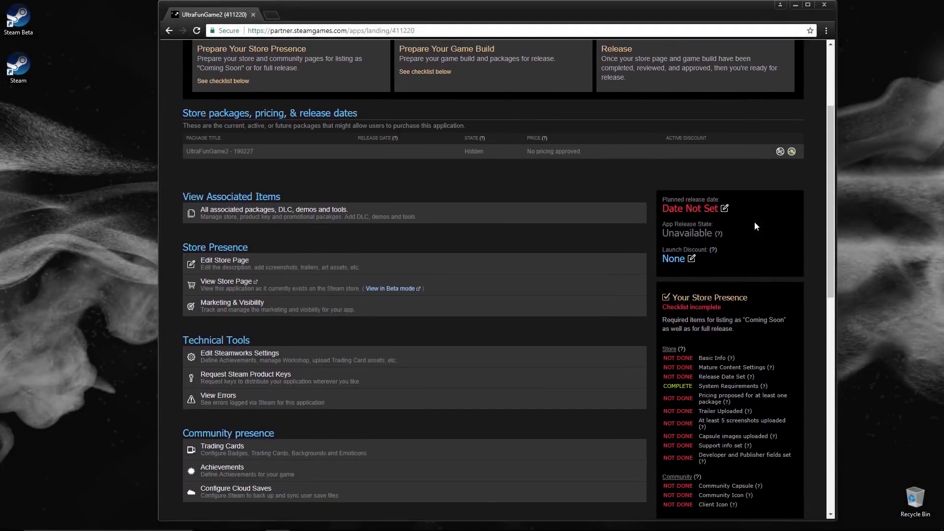
scroll(down, 3)
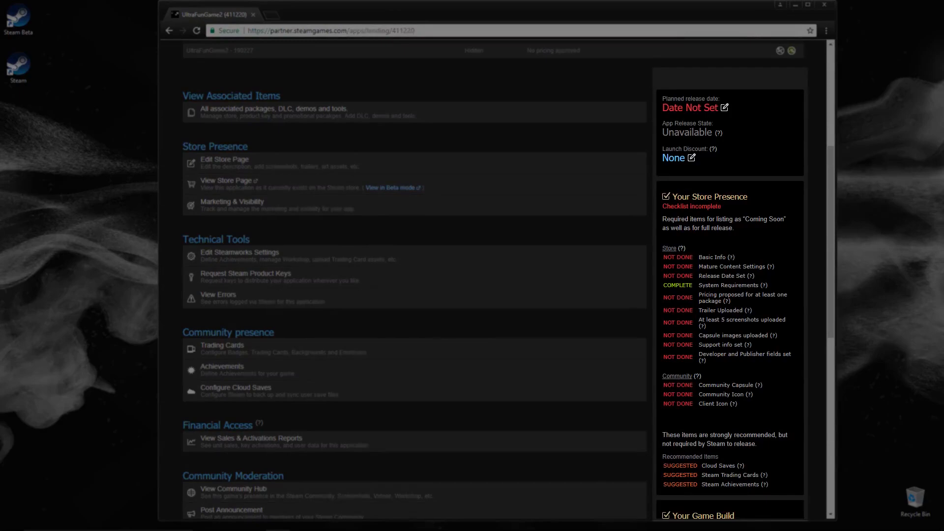
scroll(down, 3)
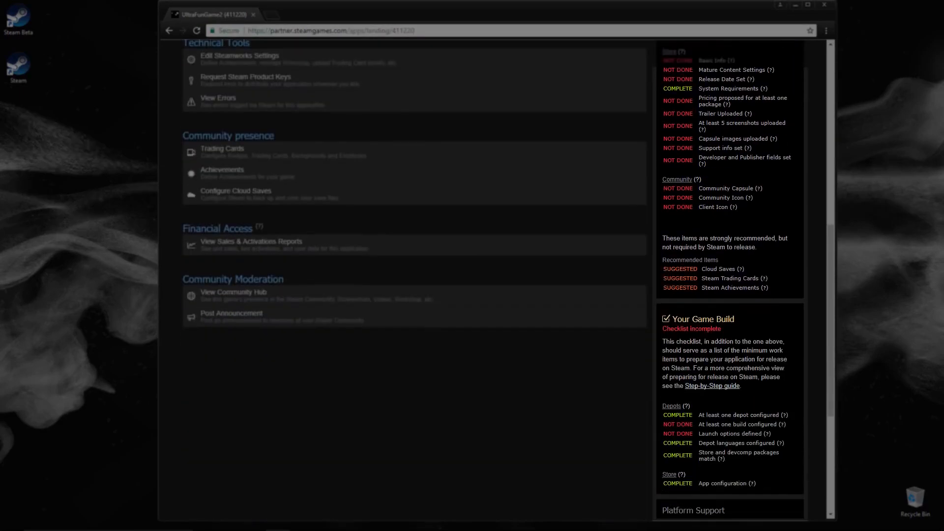
scroll(down, 3)
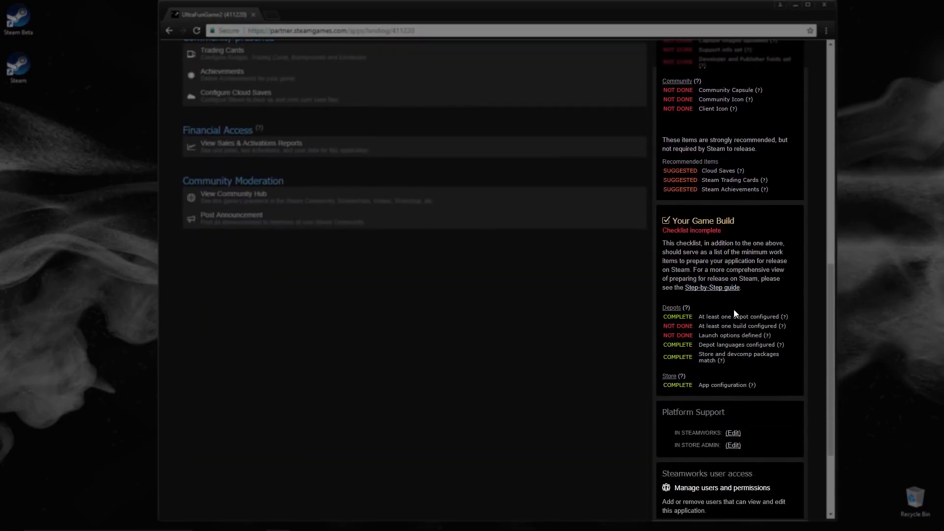
scroll(up, 3)
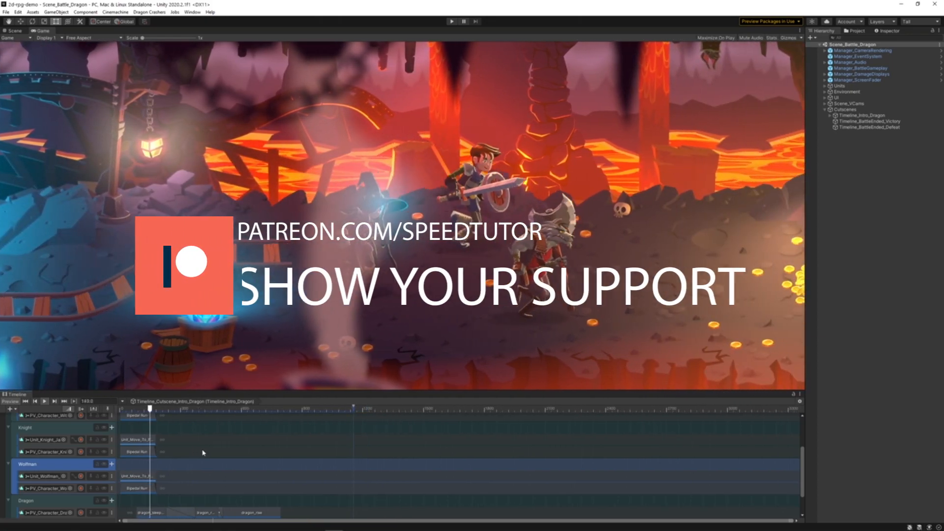
Run Scene_Battle_Skeletons so the heroes fight in the purple-lit mine cave.
click(452, 21)
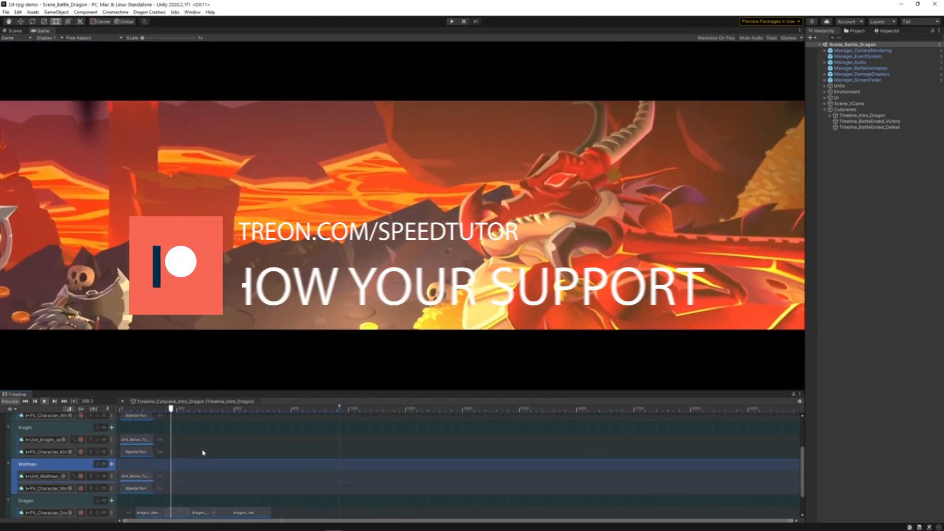
click(451, 21)
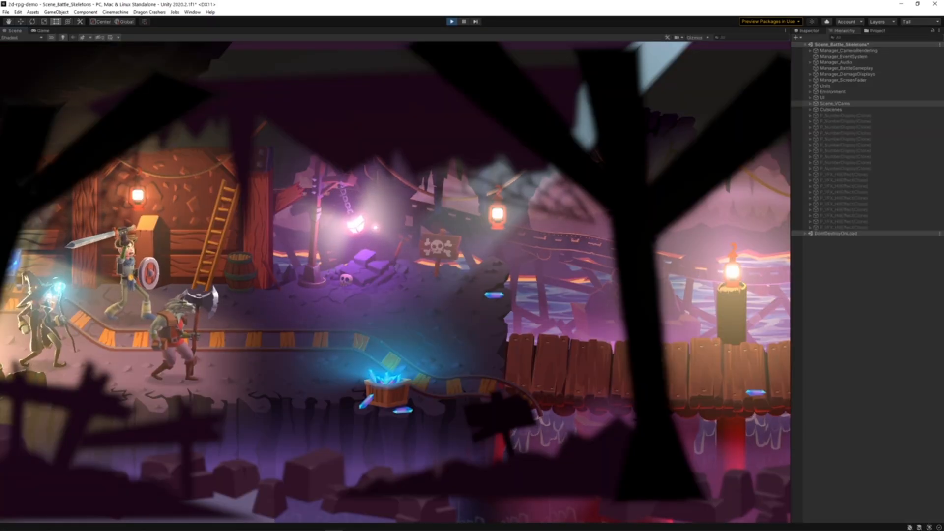